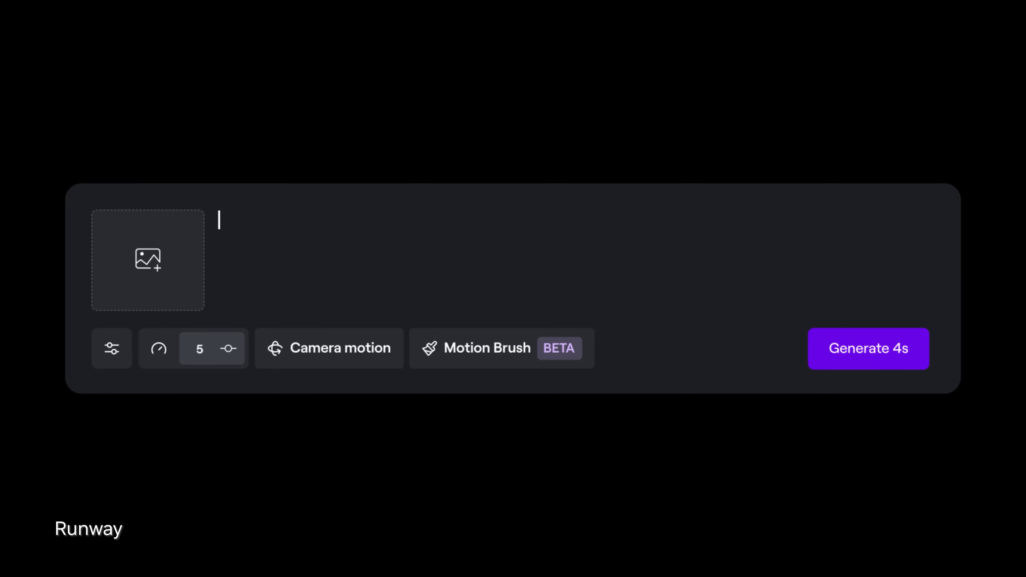
{"action": "type", "text": "A wide shot of a waterfall in a mi"}
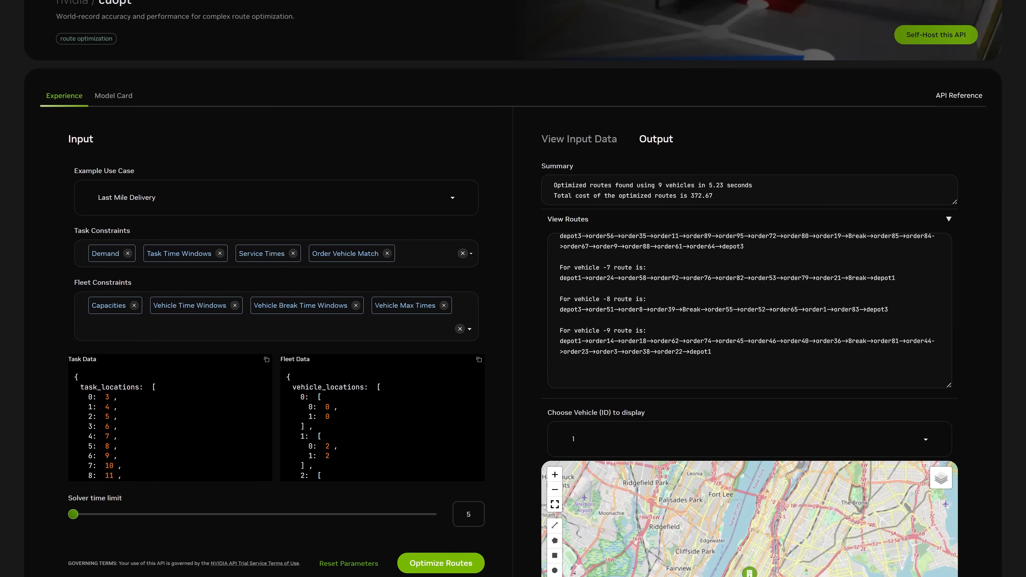
{"action": "scroll", "scroll_direction": "down", "scroll_amount": 3}
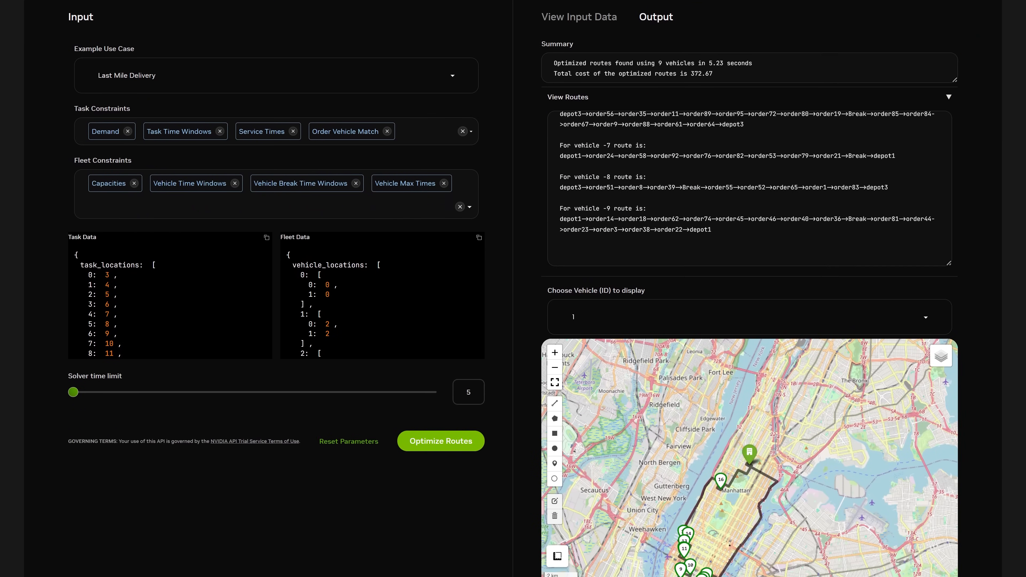